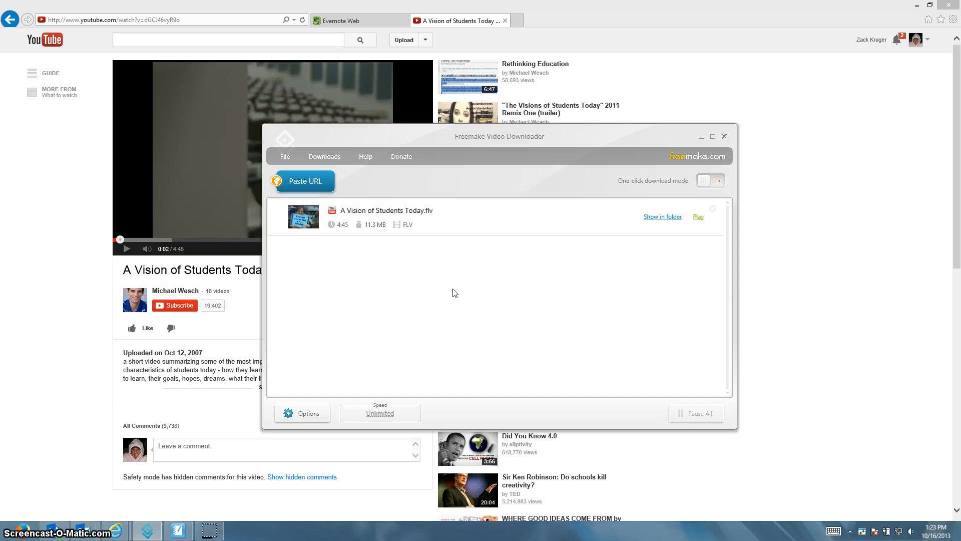
mouse_move(448, 291)
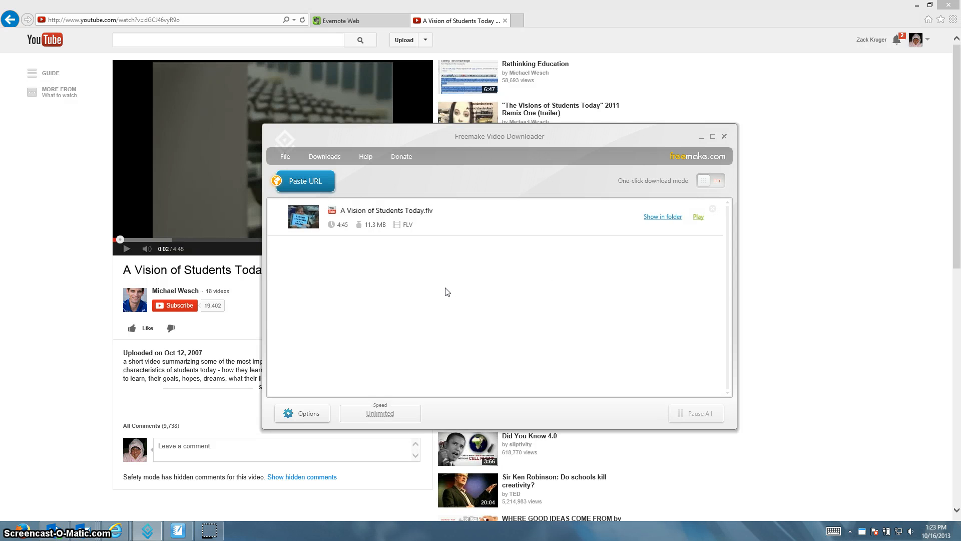
mouse_move(430, 246)
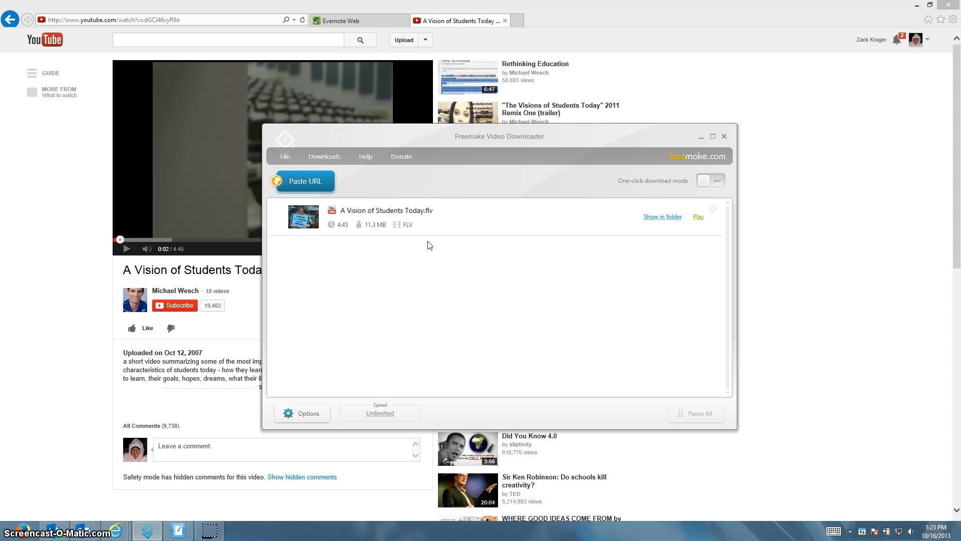
mouse_move(393, 298)
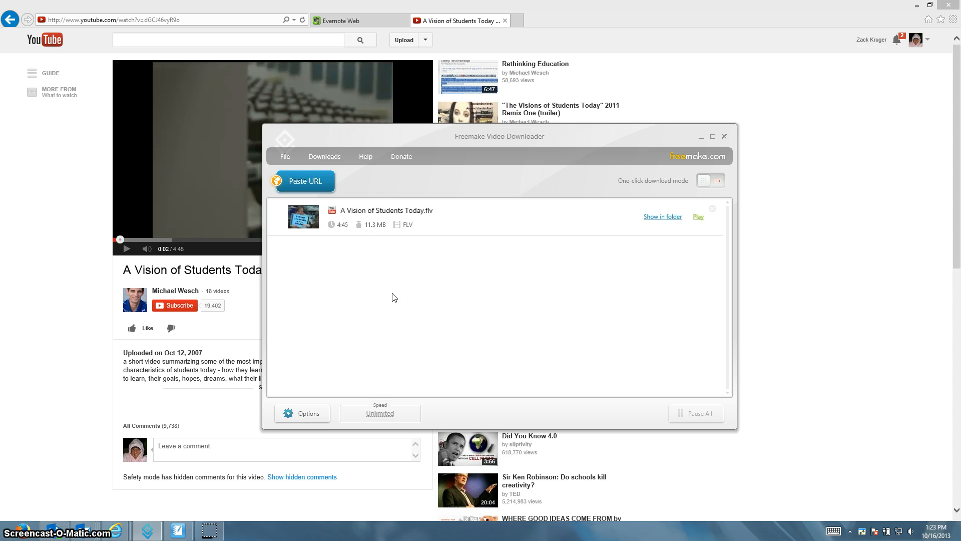
mouse_move(478, 329)
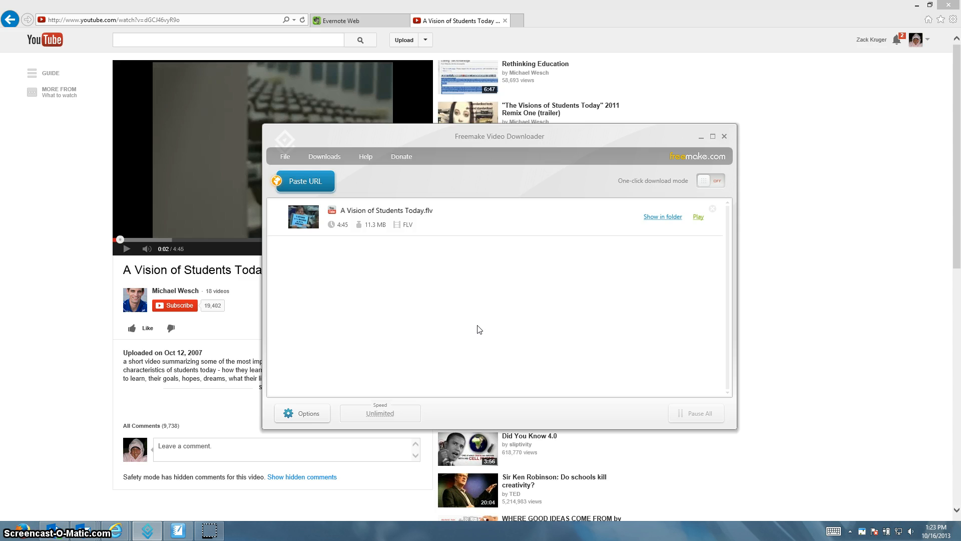
mouse_move(607, 17)
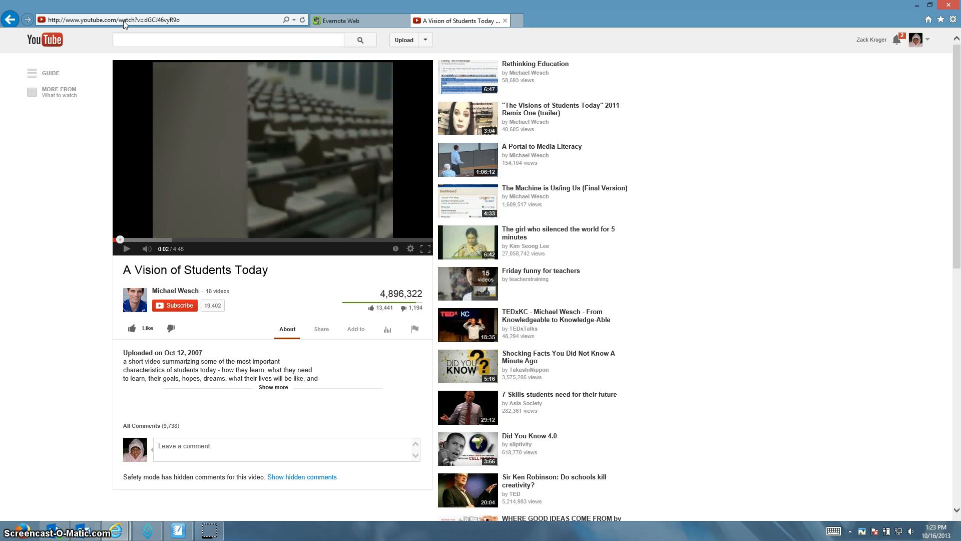
Copy the YouTube video's web address from the browser address bar.
right_click(124, 19)
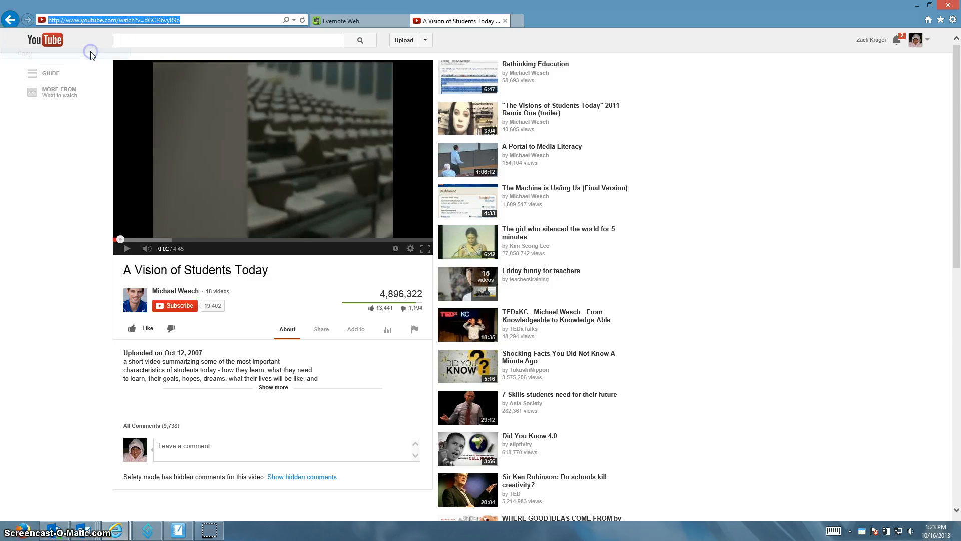
Restore Freemake and paste the copied YouTube URL into it.
left_click(146, 530)
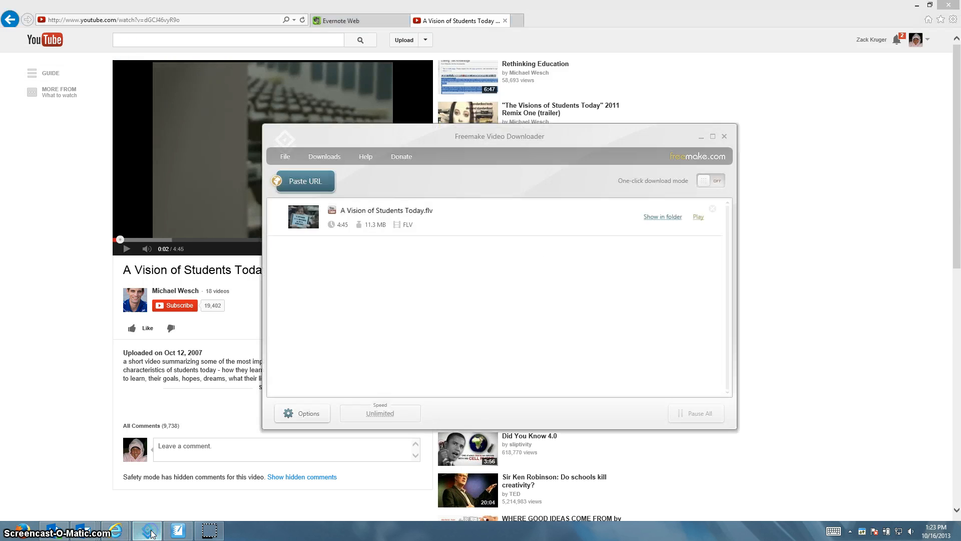
mouse_move(304, 181)
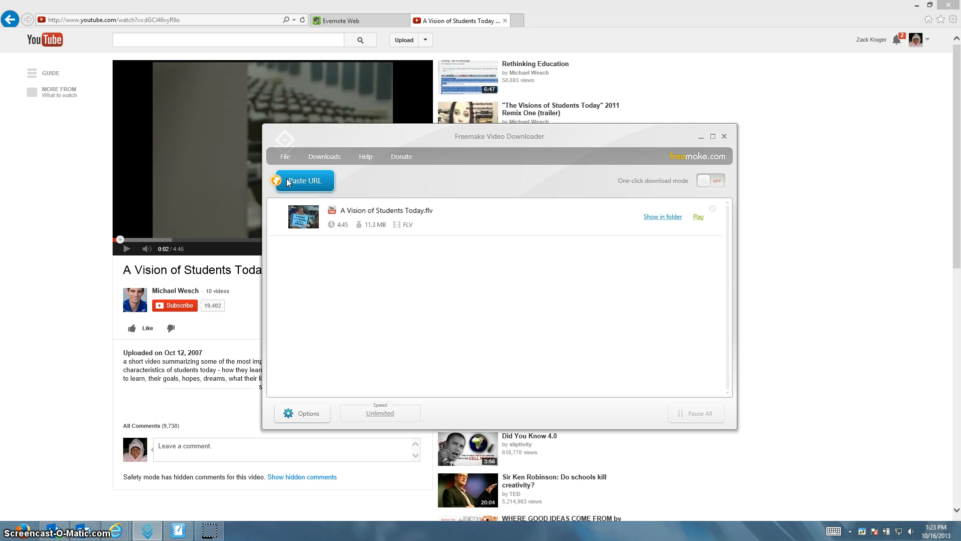
left_click(304, 182)
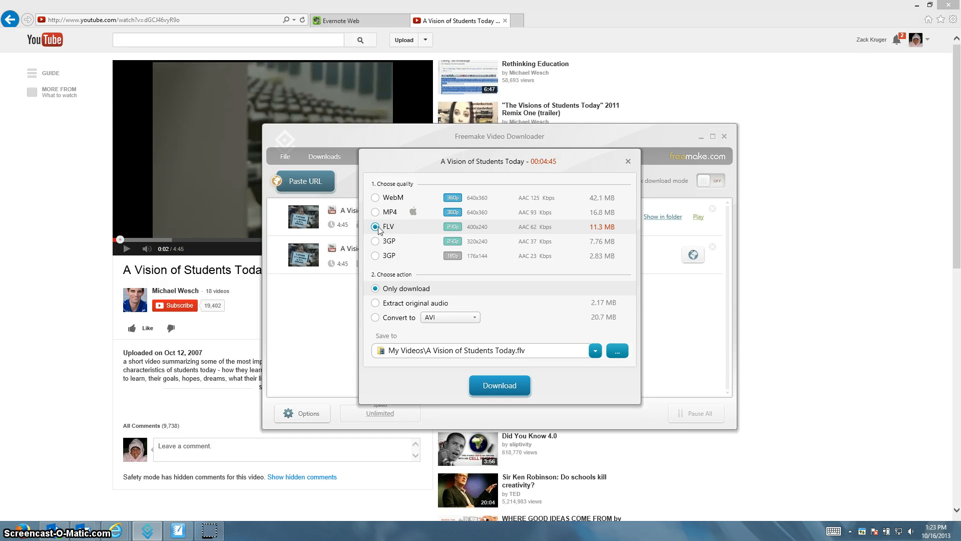
mouse_move(397, 230)
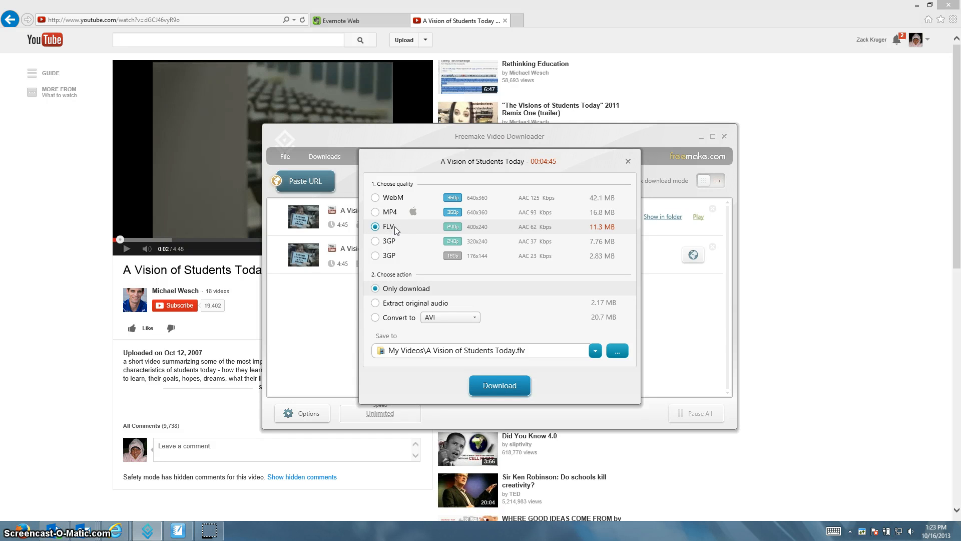
mouse_move(376, 197)
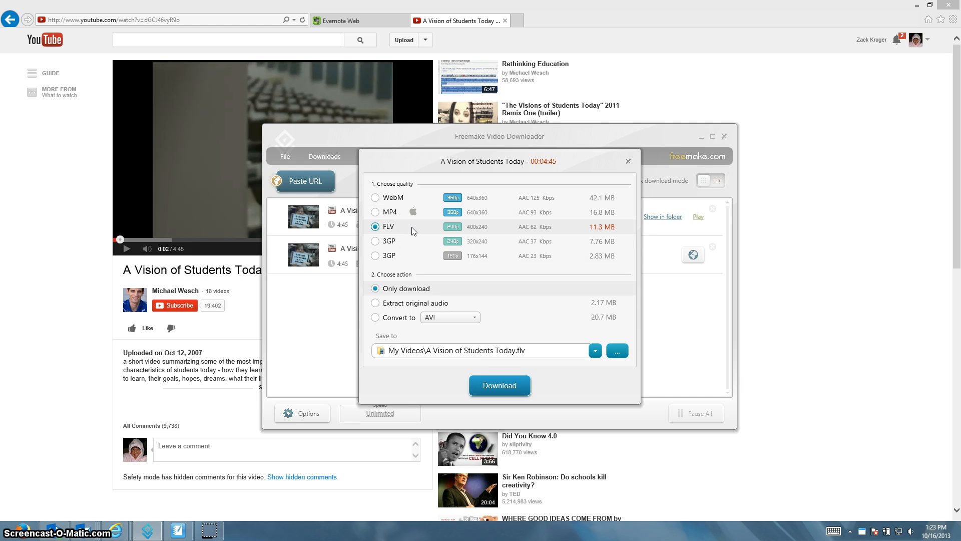
mouse_move(404, 228)
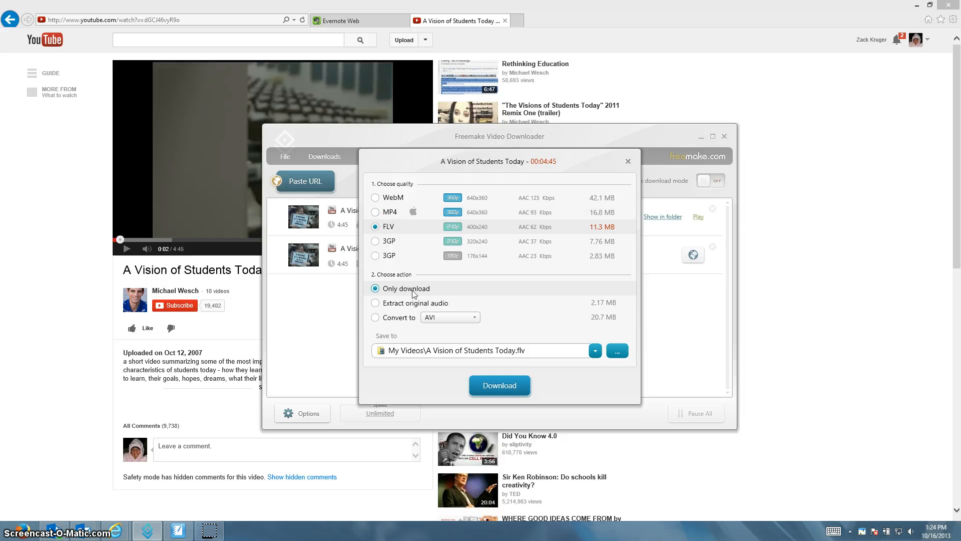
mouse_move(402, 370)
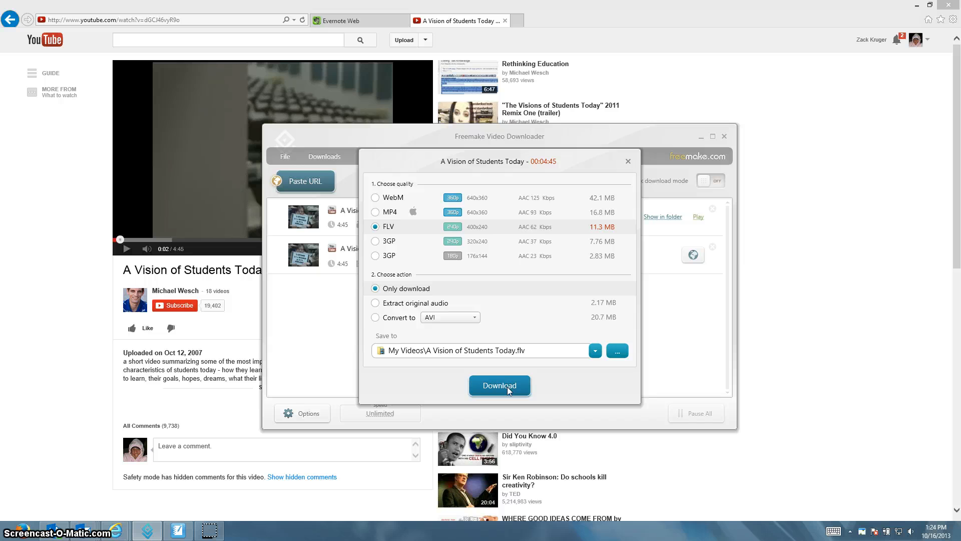
Start downloading 'A Vision of Students Today' as FLV into My Videos.
left_click(499, 385)
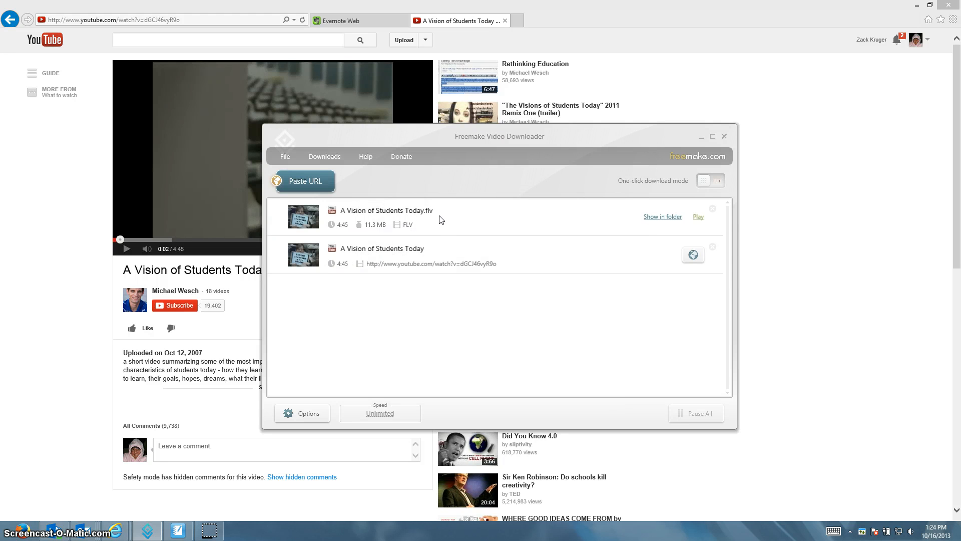
Let the FLV download finish, then switch to SMART Notebook.
left_click(692, 254)
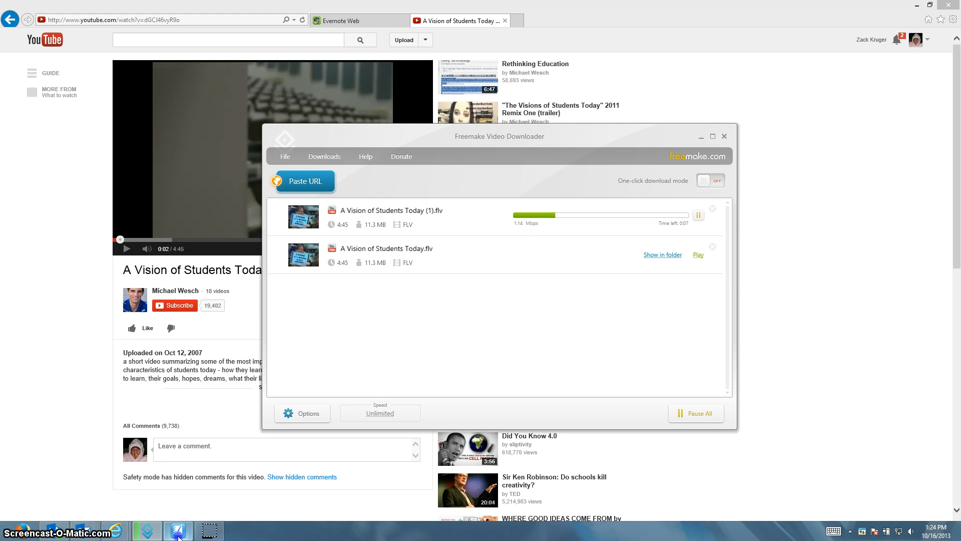
left_click(176, 531)
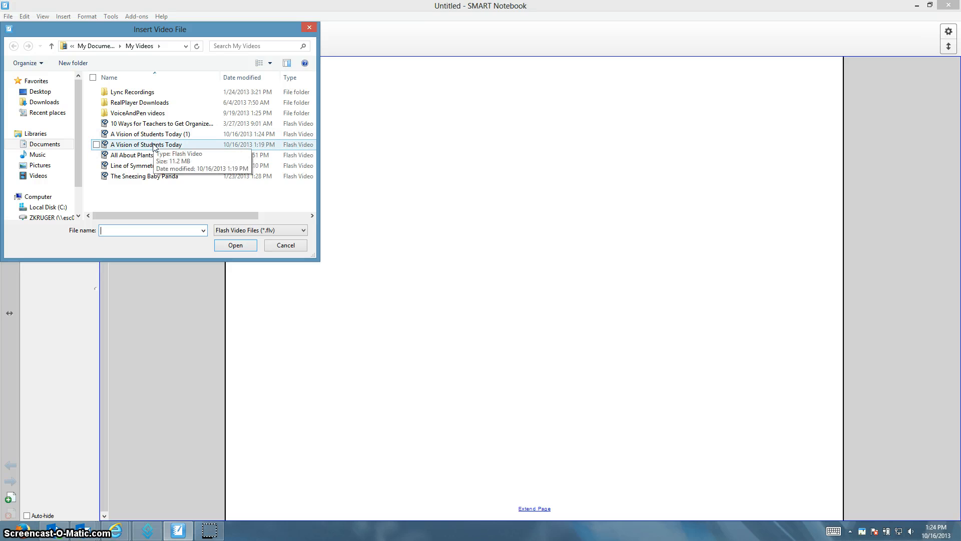
Insert the 'A Vision of Students Today' video file from My Videos onto the page.
left_click(147, 144)
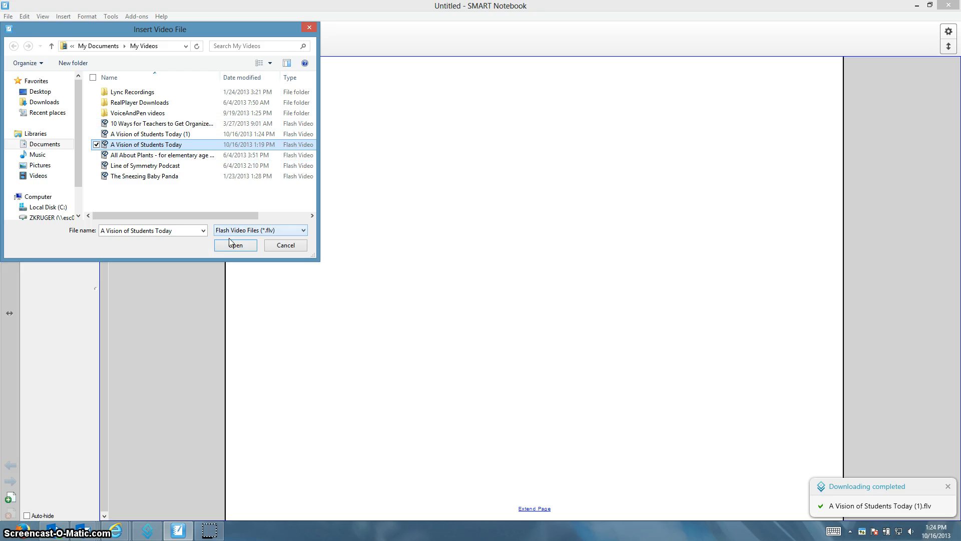
left_click(235, 244)
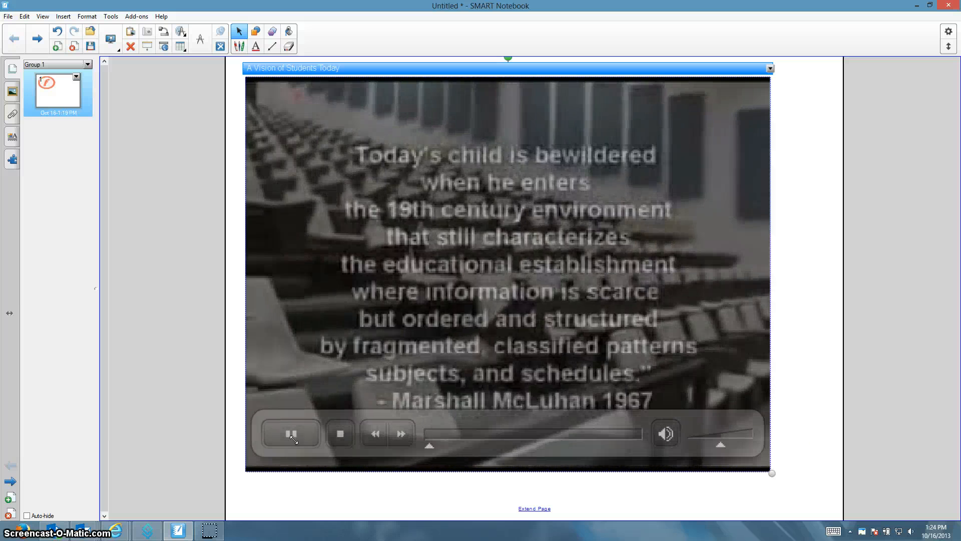
Pause the embedded video on the Marshall McLuhan quote.
left_click(291, 434)
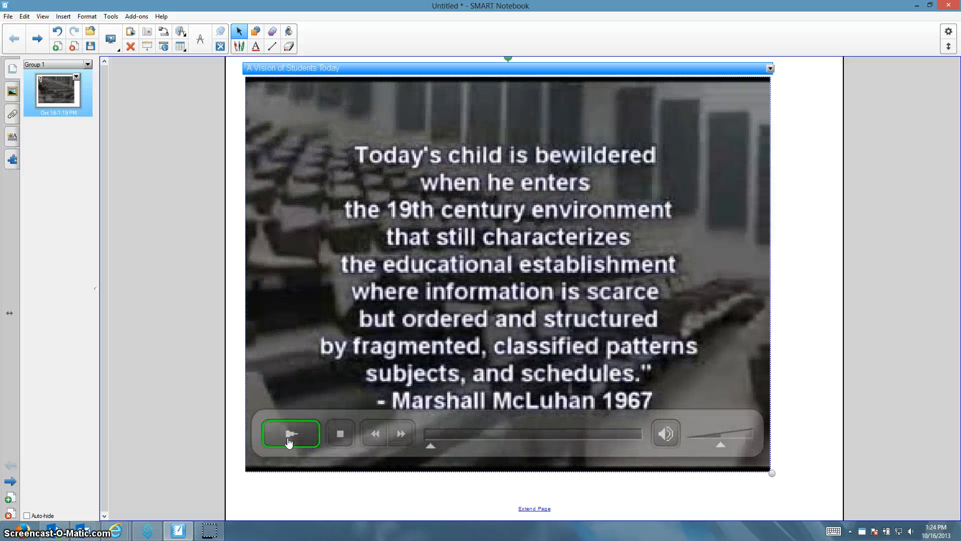